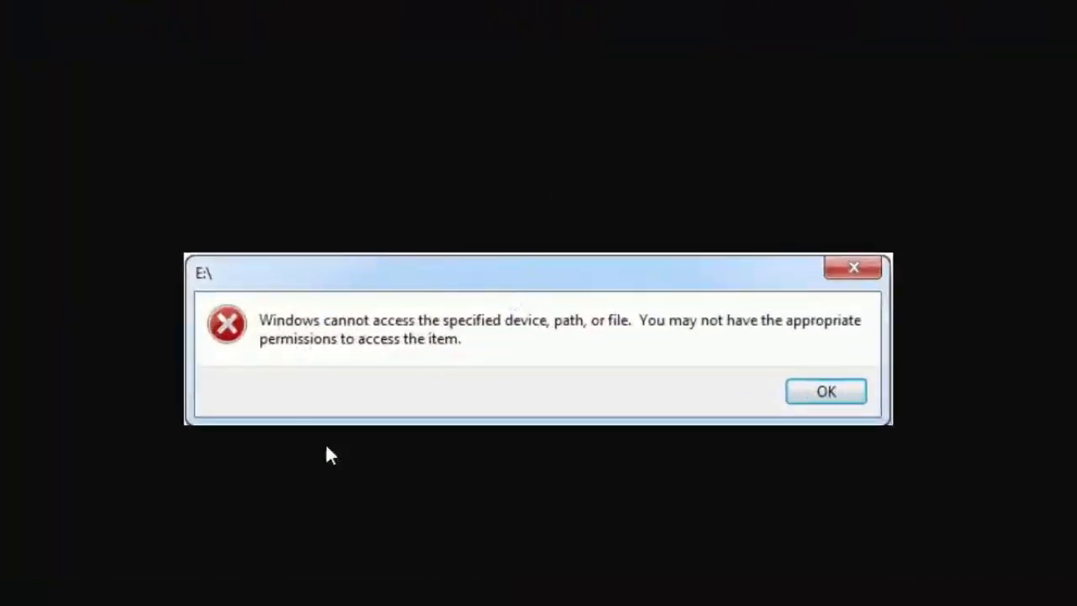
mouse_move(525, 346)
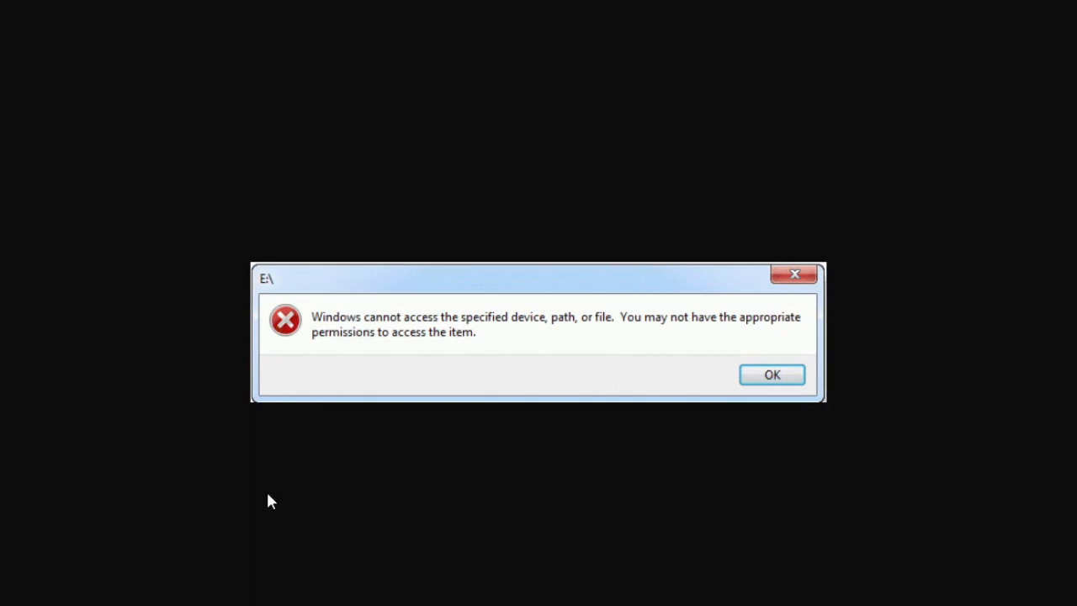
- Dismiss the 'Windows cannot access the specified device' error for drive E:
left_click(770, 373)
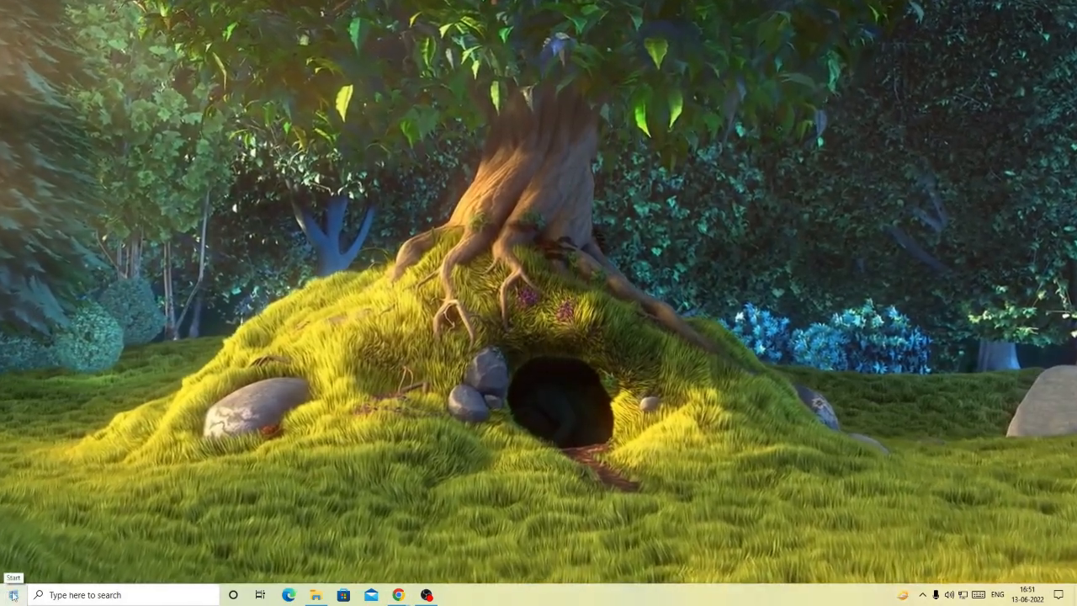
- Reach the Update & Security page of Settings from the Start button's quick menu
right_click(14, 592)
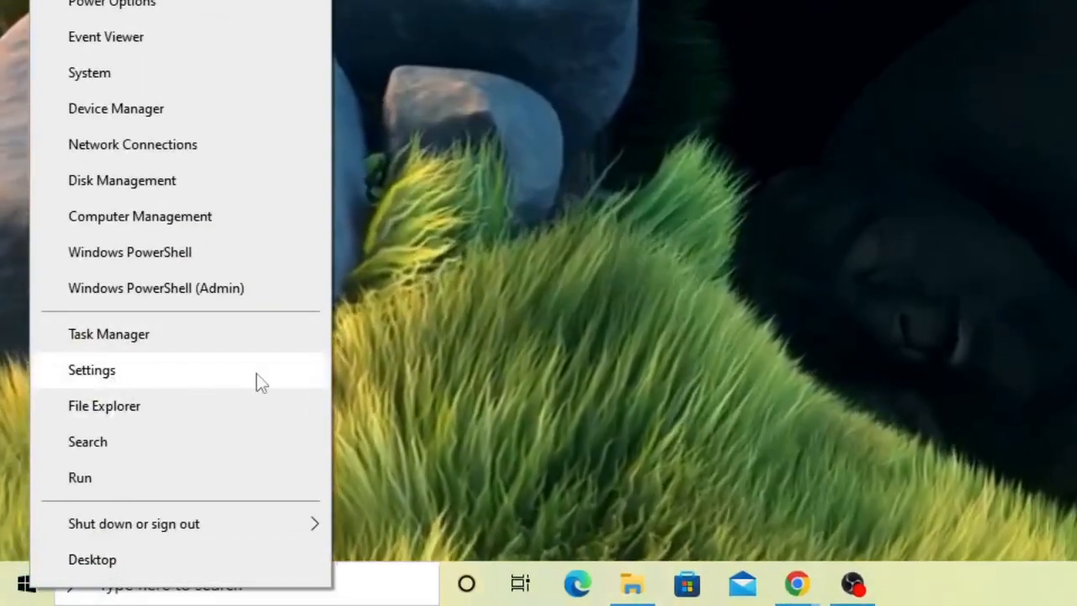
left_click(91, 370)
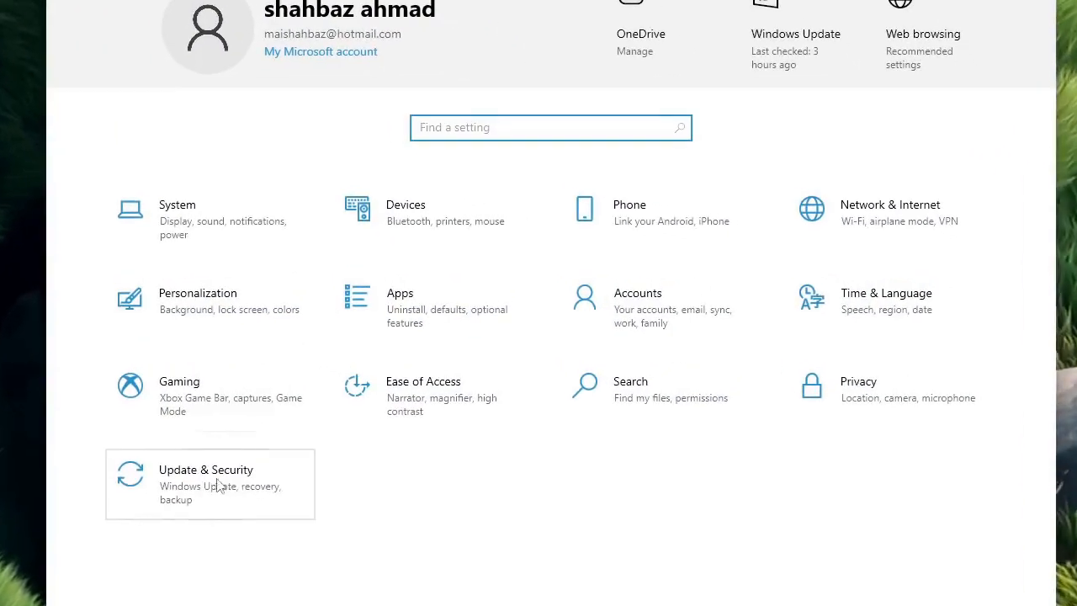
left_click(206, 484)
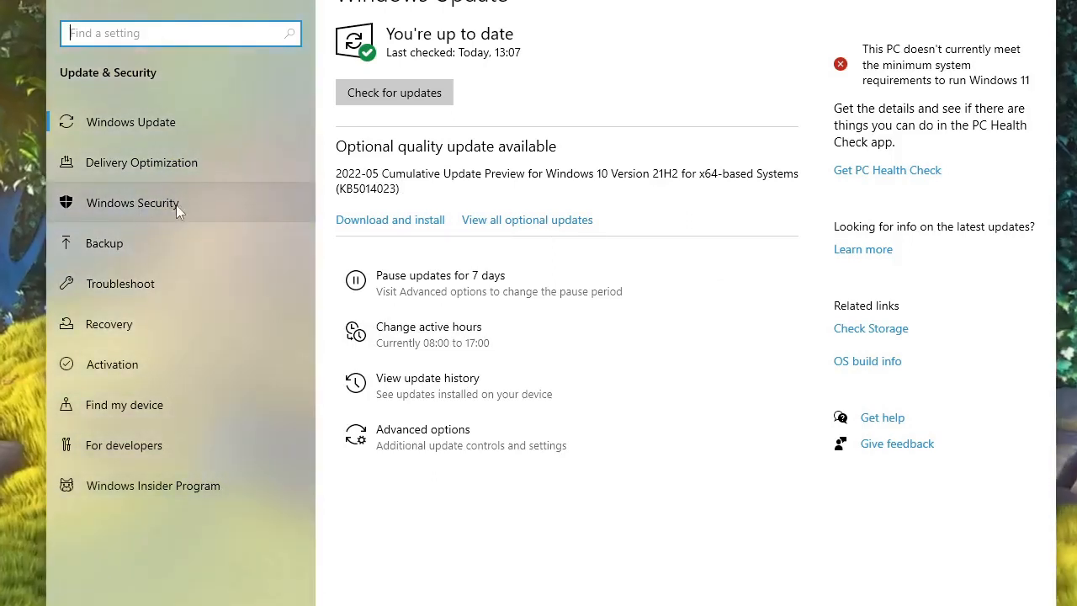
- Go into Windows Security and its App & browser control protection area
left_click(132, 202)
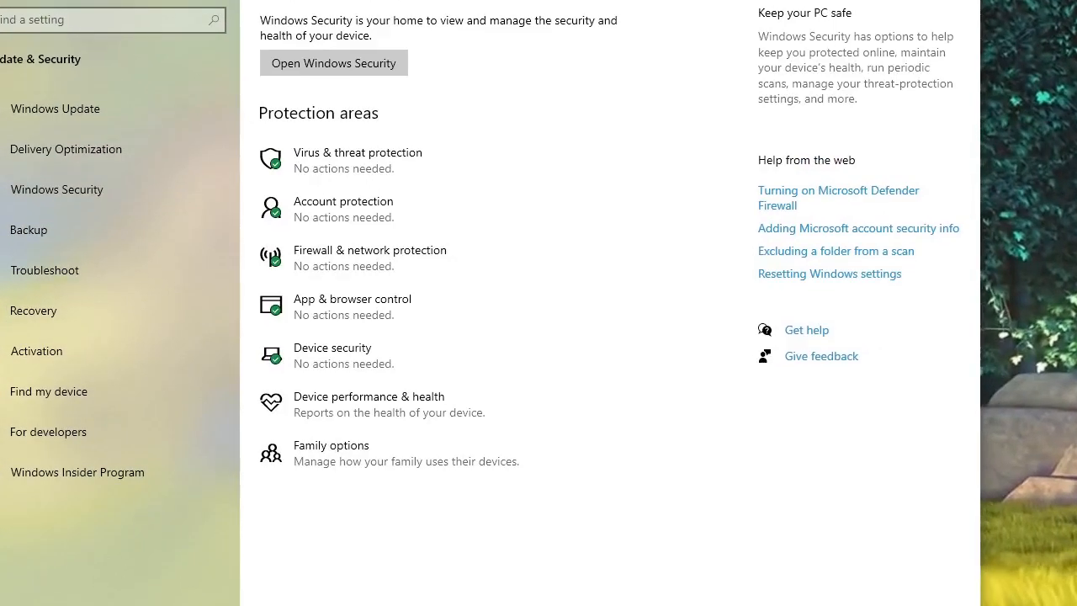
mouse_move(349, 316)
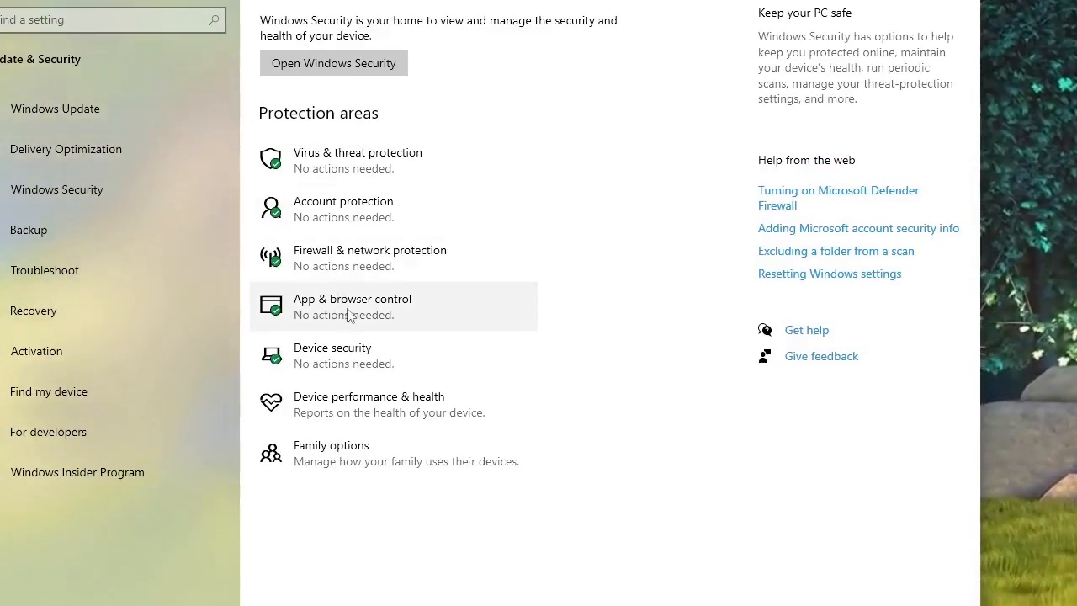
left_click(351, 306)
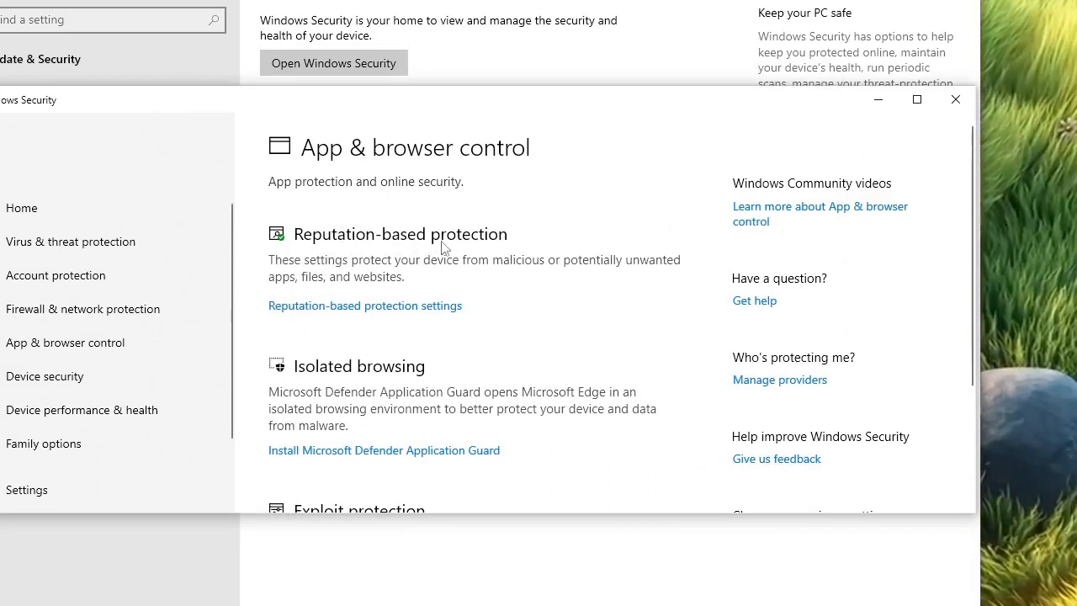
mouse_move(307, 316)
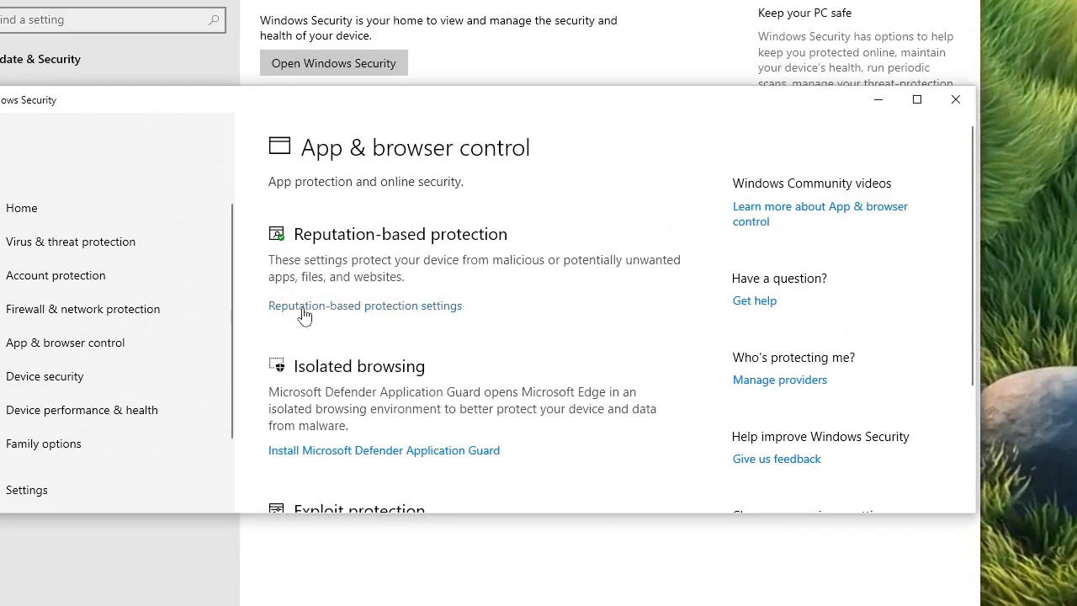
- In Reputation-based protection, uncheck Block apps under Potentially unwanted app blocking
left_click(364, 306)
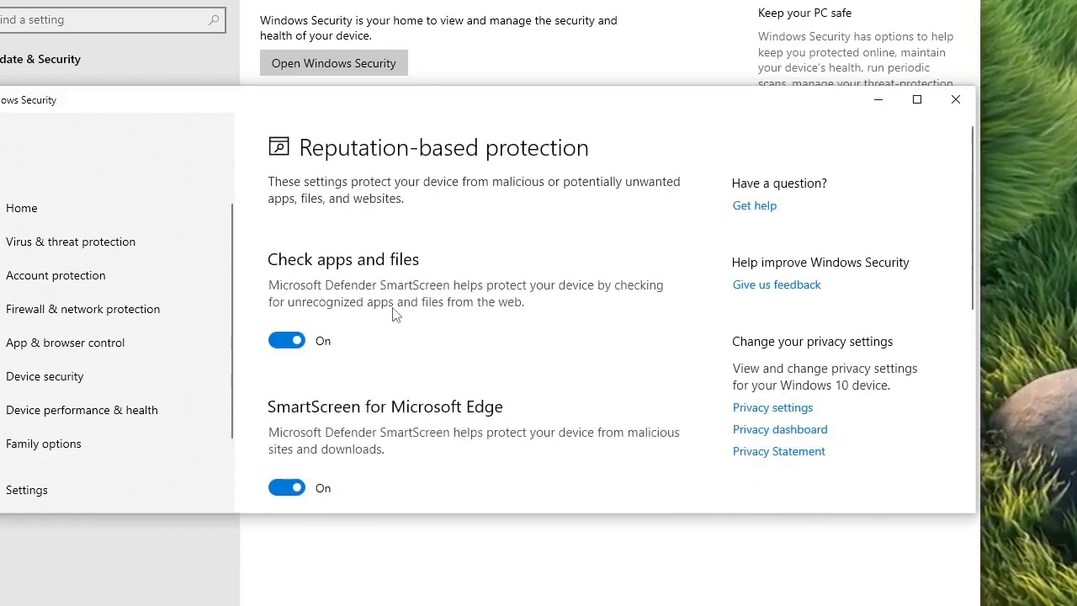
scroll("down", 3)
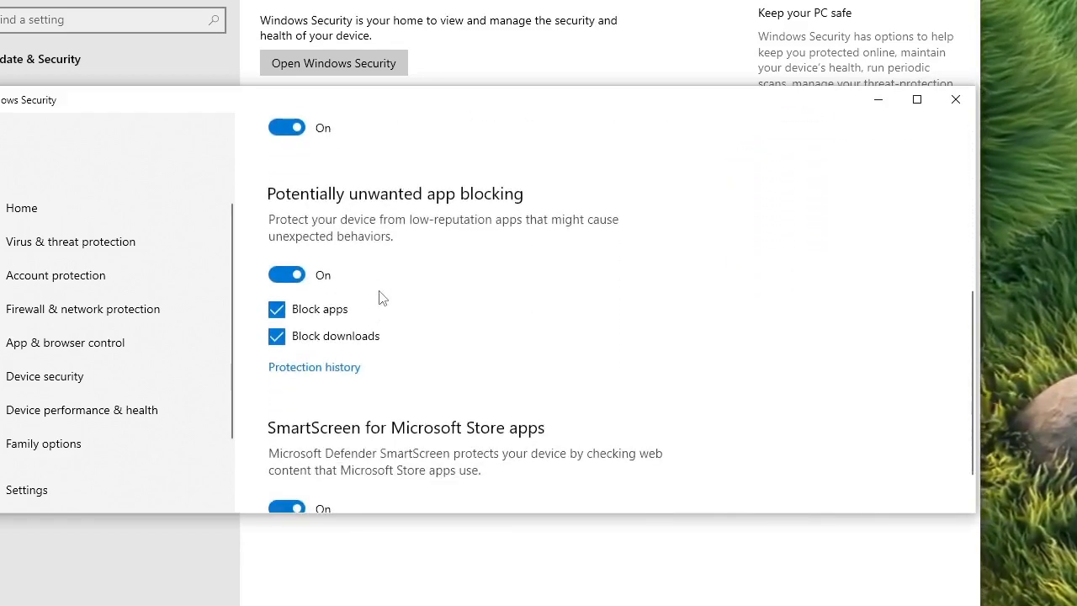
mouse_move(448, 202)
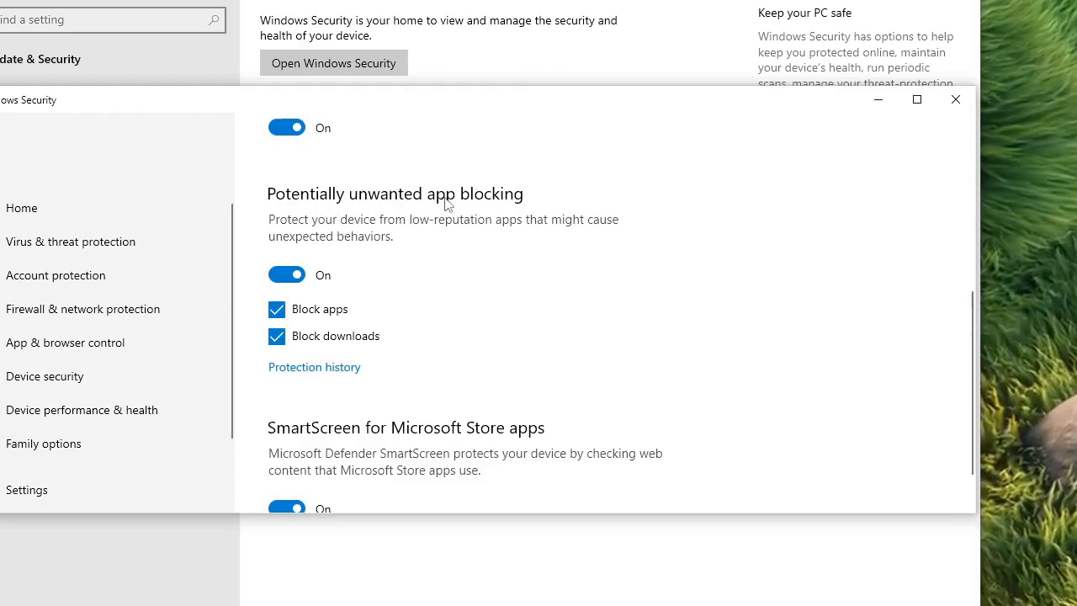
left_click(276, 309)
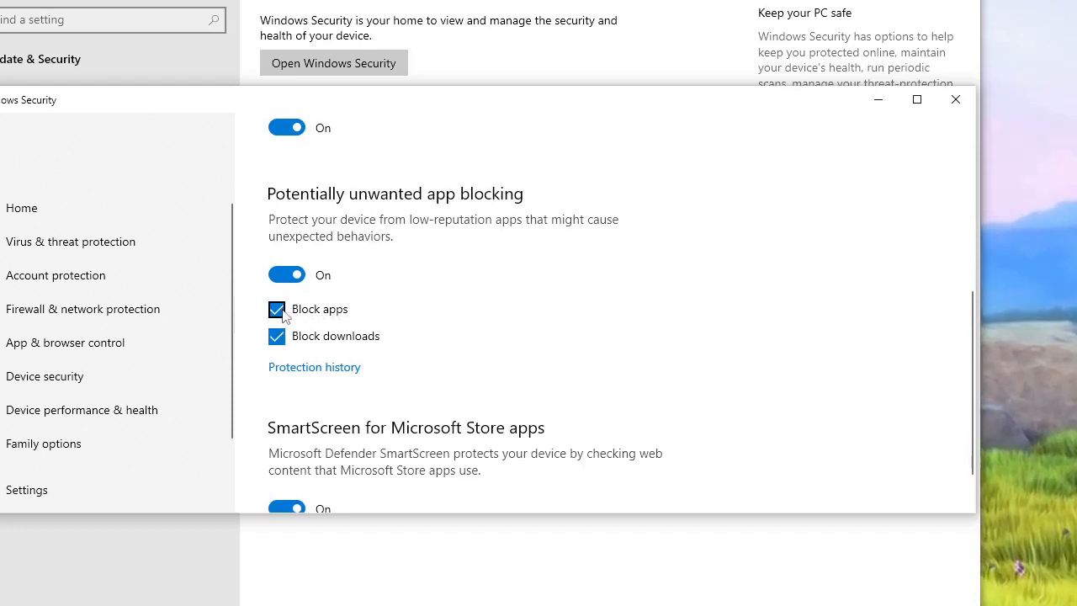
left_click(276, 310)
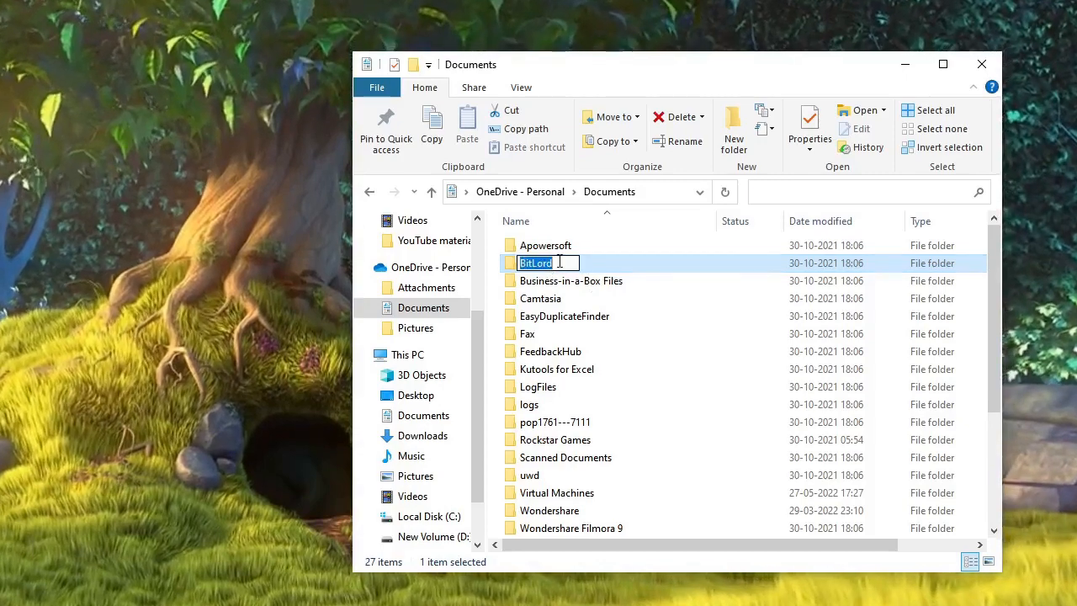
- Show the BitLord folder's Security permissions with the ASUS user account selected
right_click(535, 262)
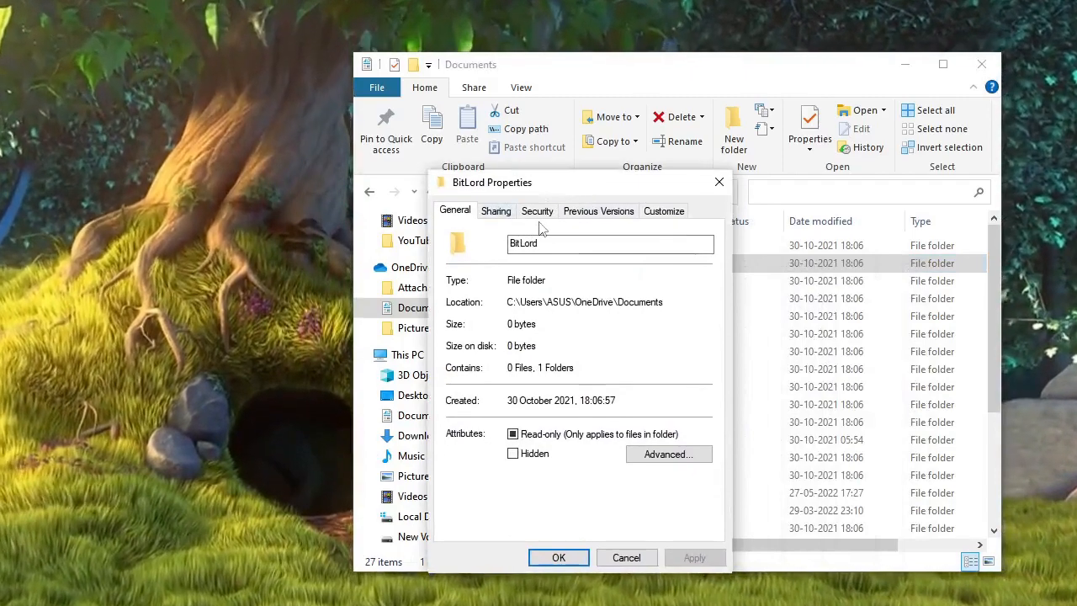
left_click(536, 210)
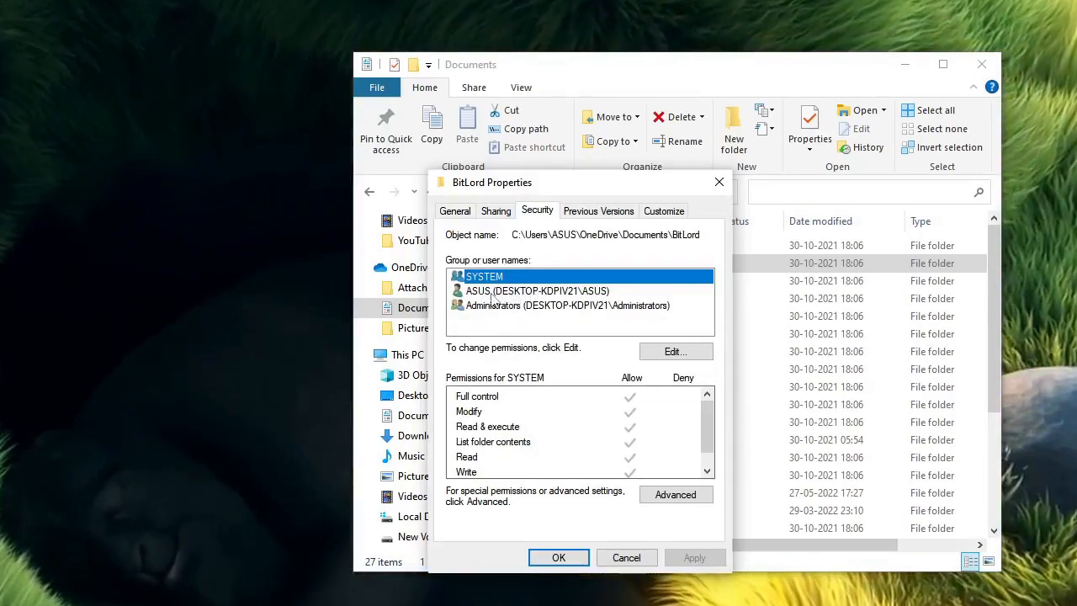
left_click(537, 289)
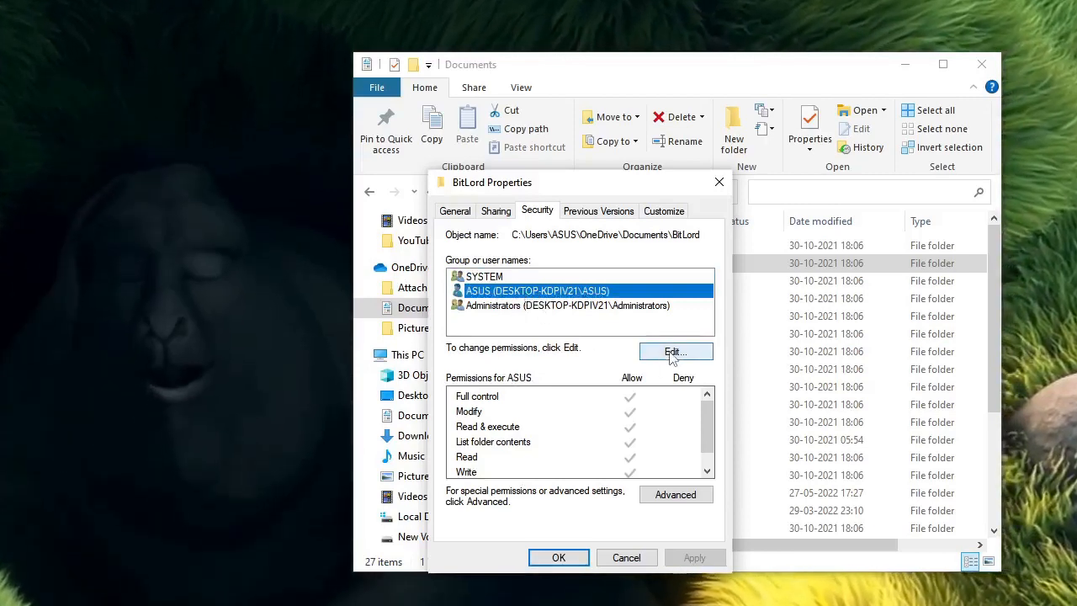
- Edit BitLord's permissions to clear the Deny box for listing folder contents and apply
left_click(674, 351)
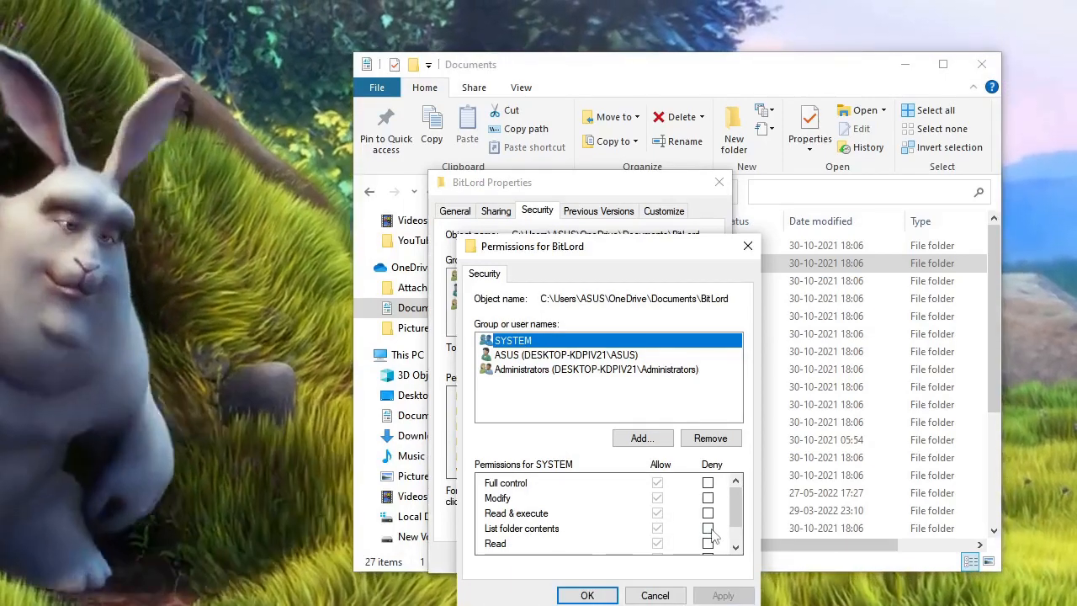
left_click(707, 528)
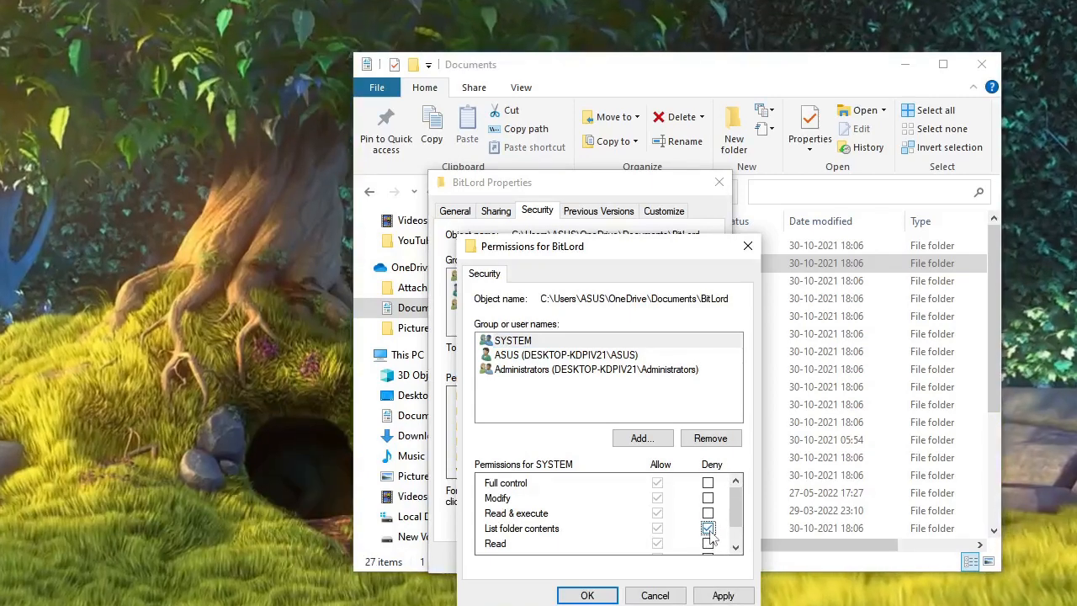
left_click(708, 528)
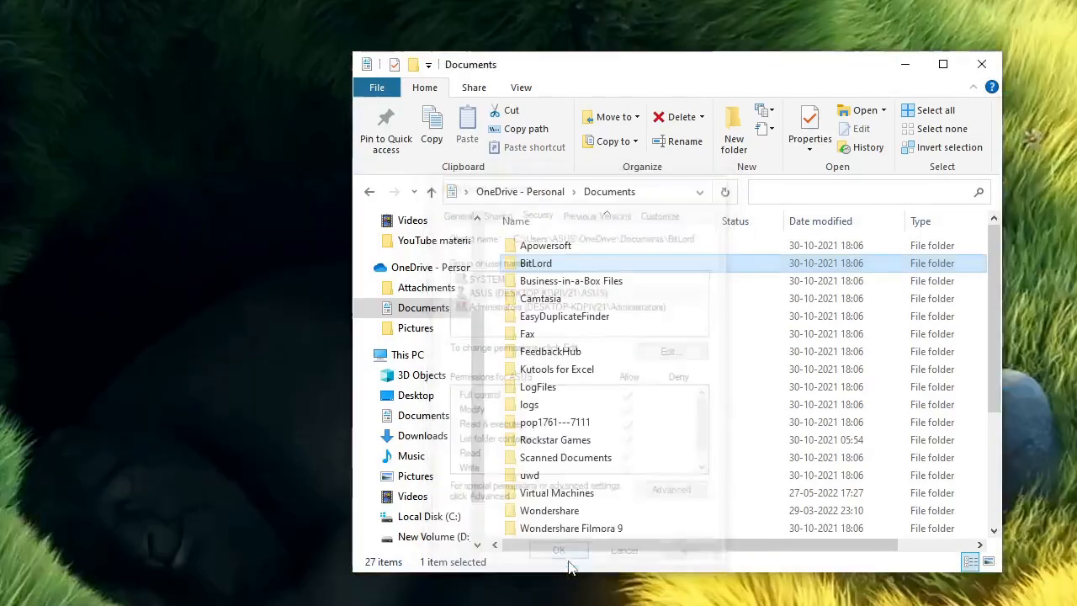
left_click(558, 548)
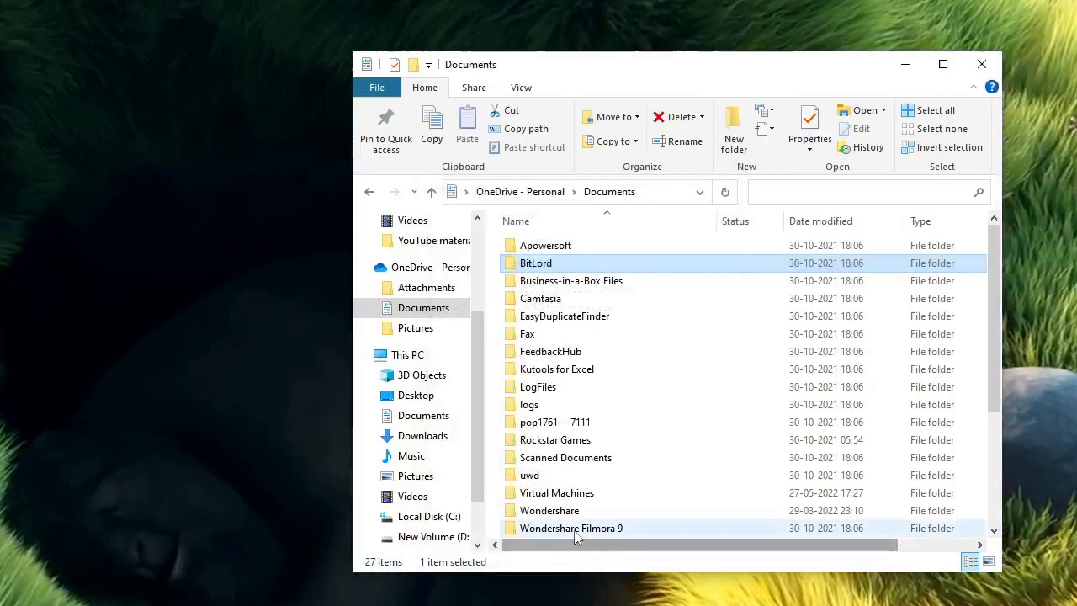
mouse_move(570, 528)
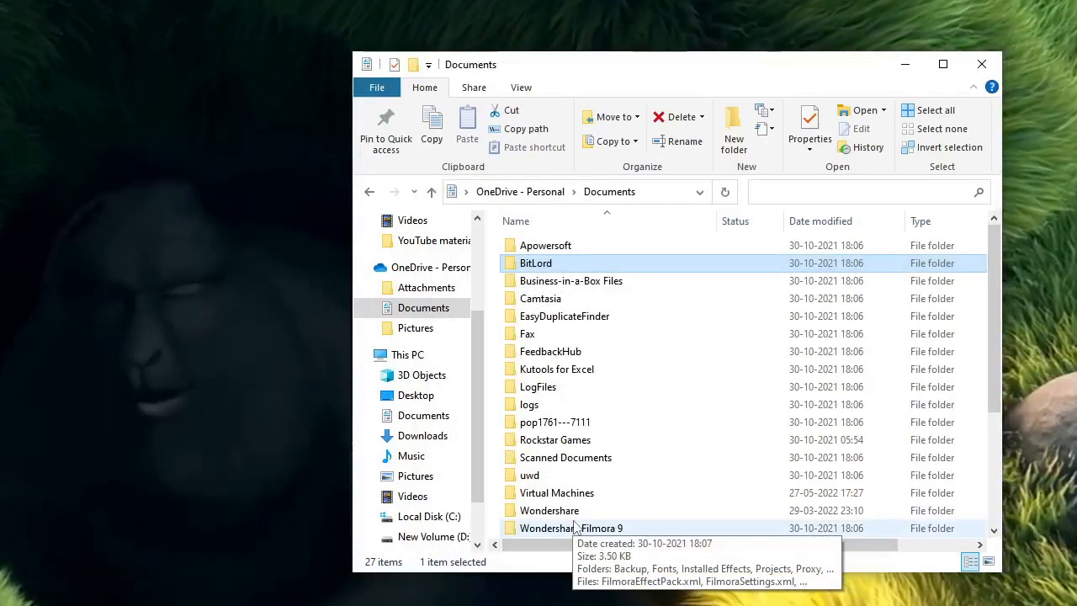